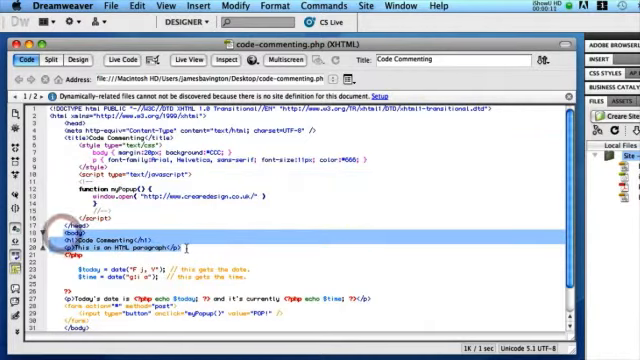
pyautogui.scroll(-3)
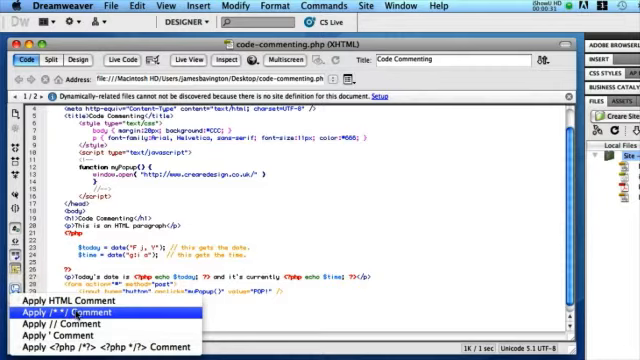
pyautogui.moveTo(60, 307)
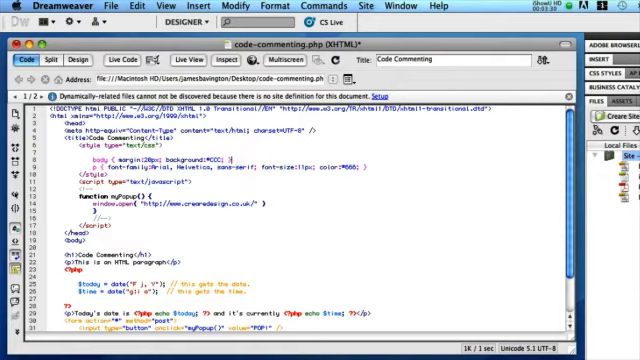
pyautogui.scroll(-3)
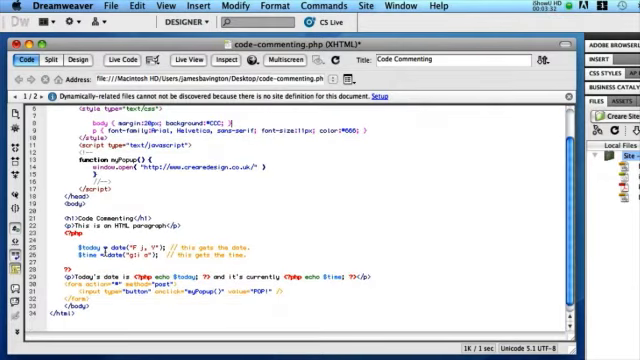